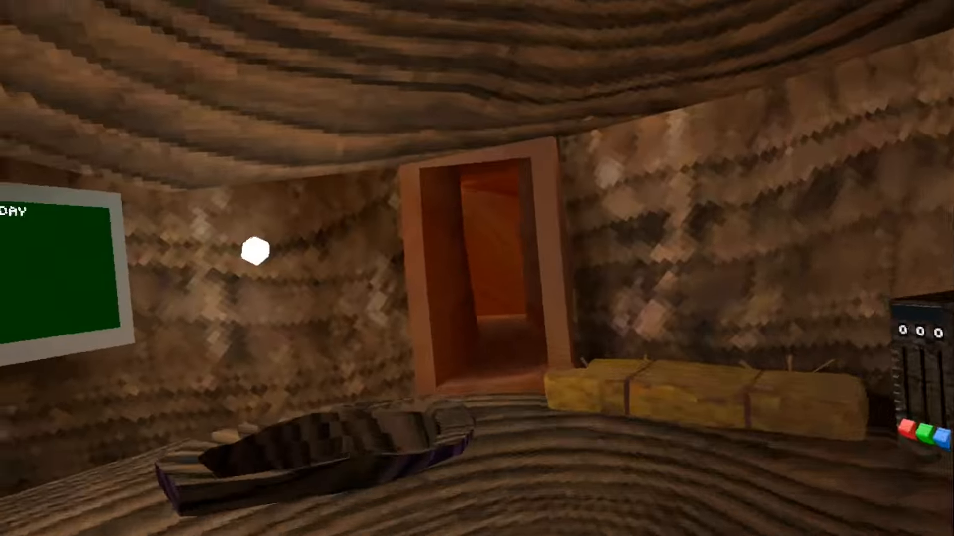
mouse_move(476, 269)
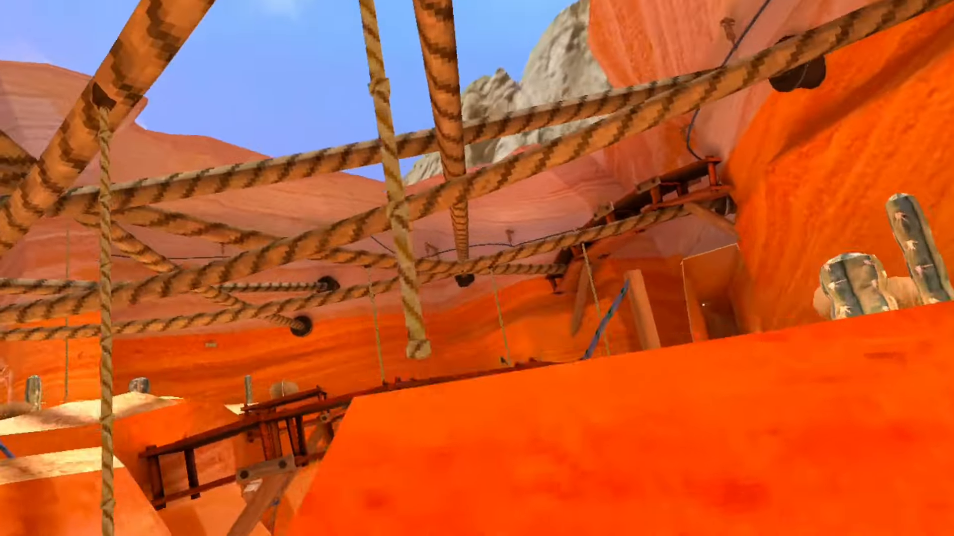
mouse_move(477, 269)
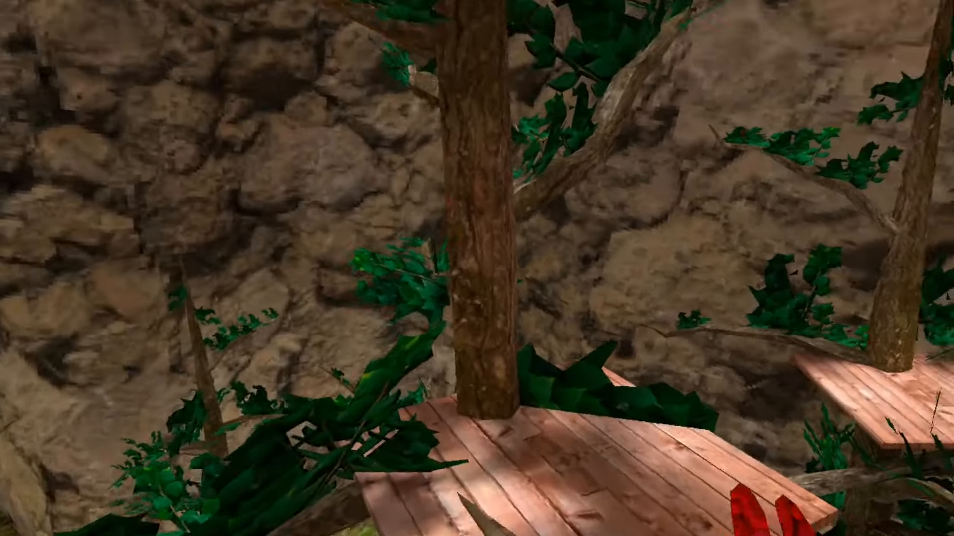
mouse_move(477, 268)
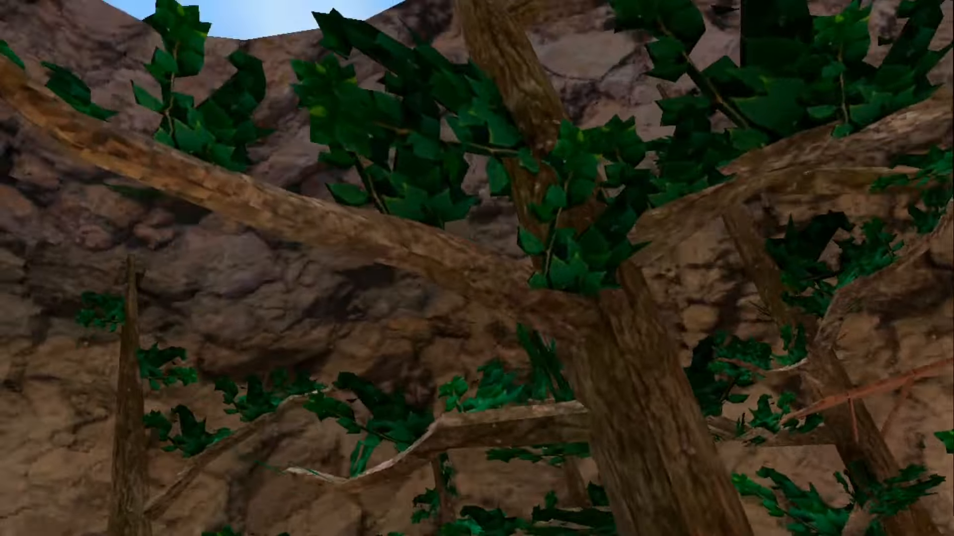
mouse_move(477, 268)
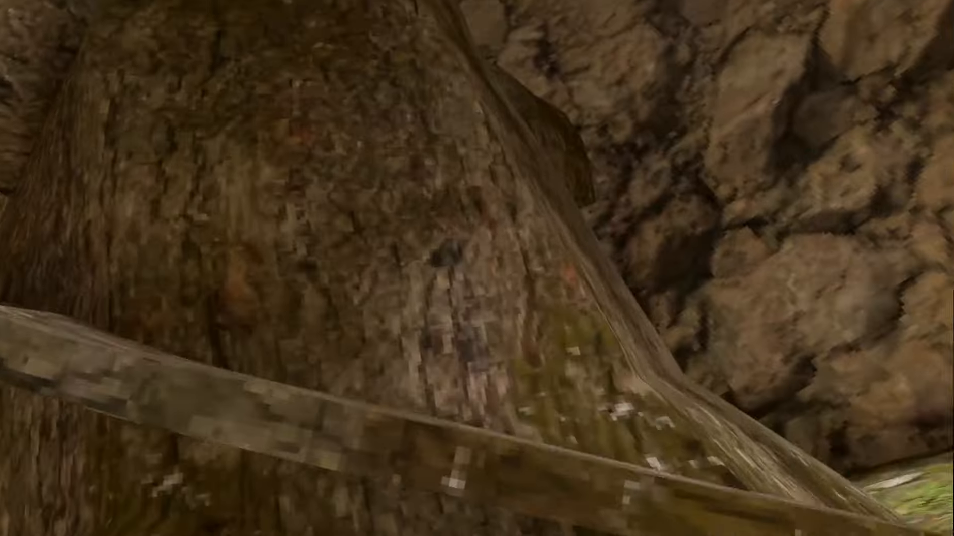
mouse_move(476, 268)
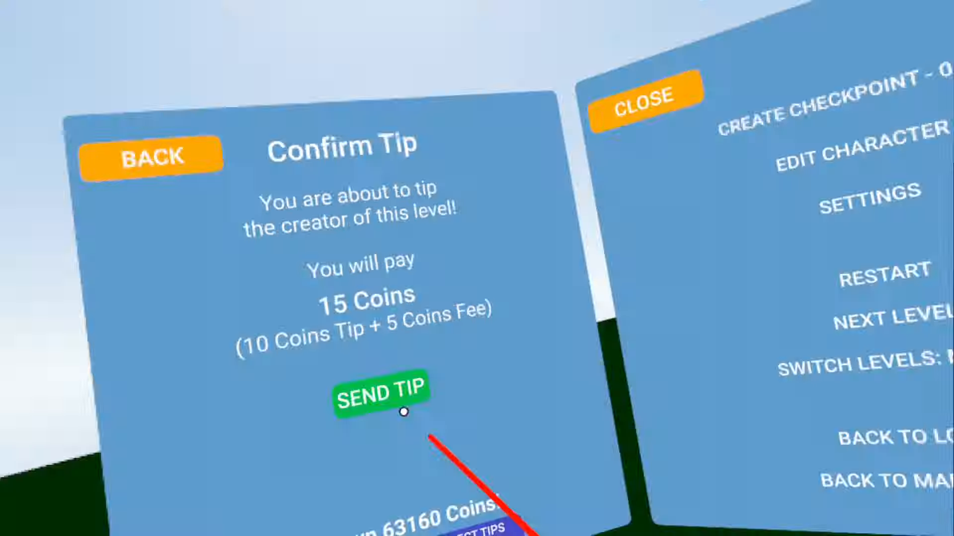
Send the level creator a 15-coin tip and load the next level
click(380, 392)
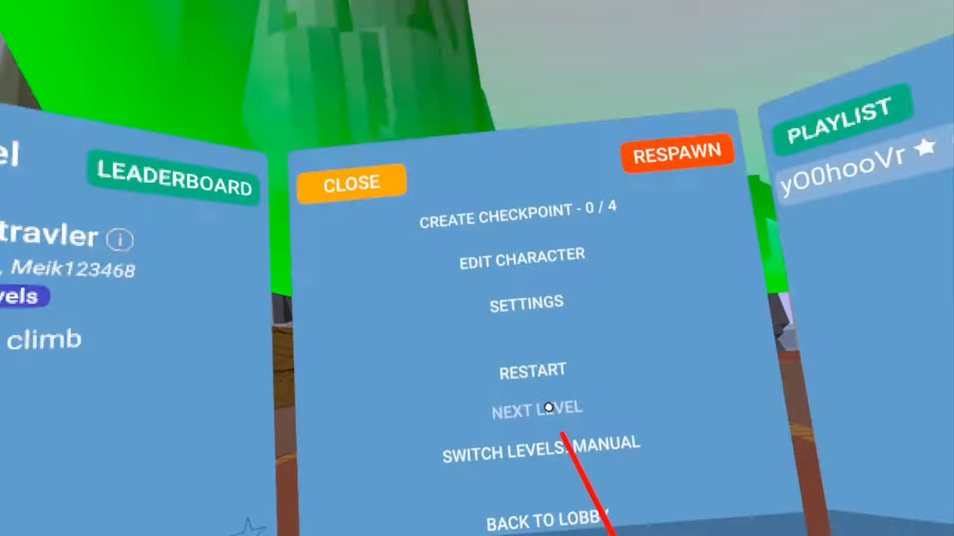
click(352, 183)
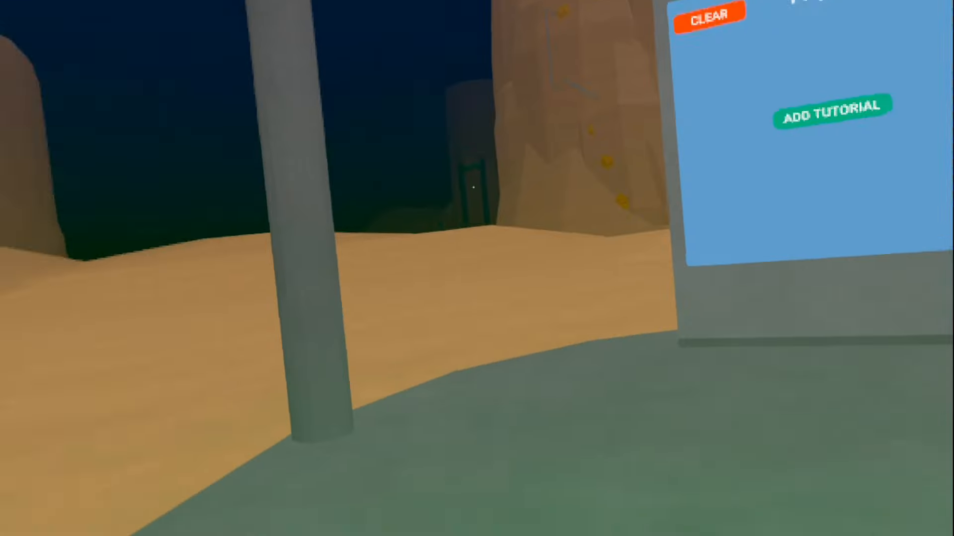